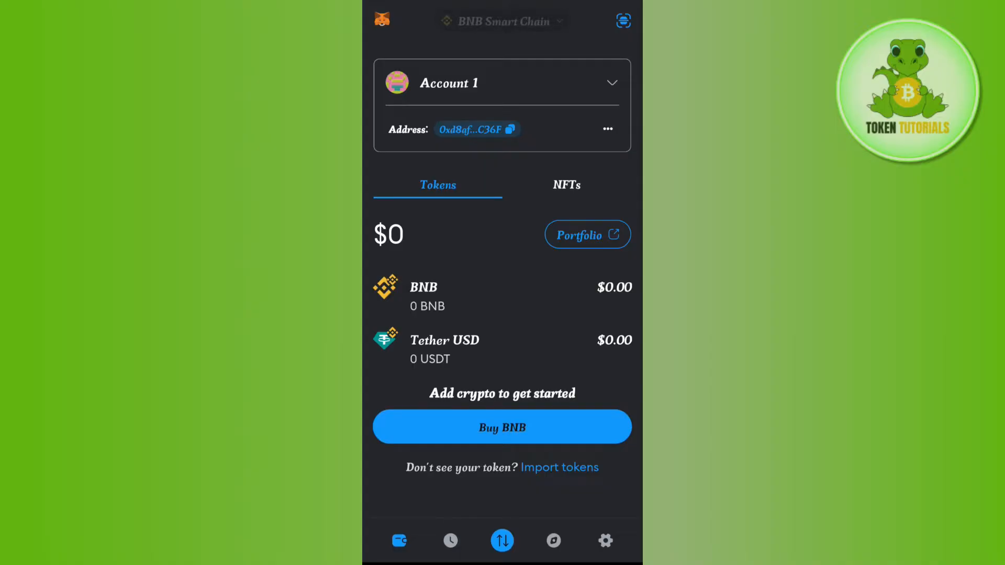
Change the active network from BNB Smart Chain to Ethereum Main Network
click(500, 21)
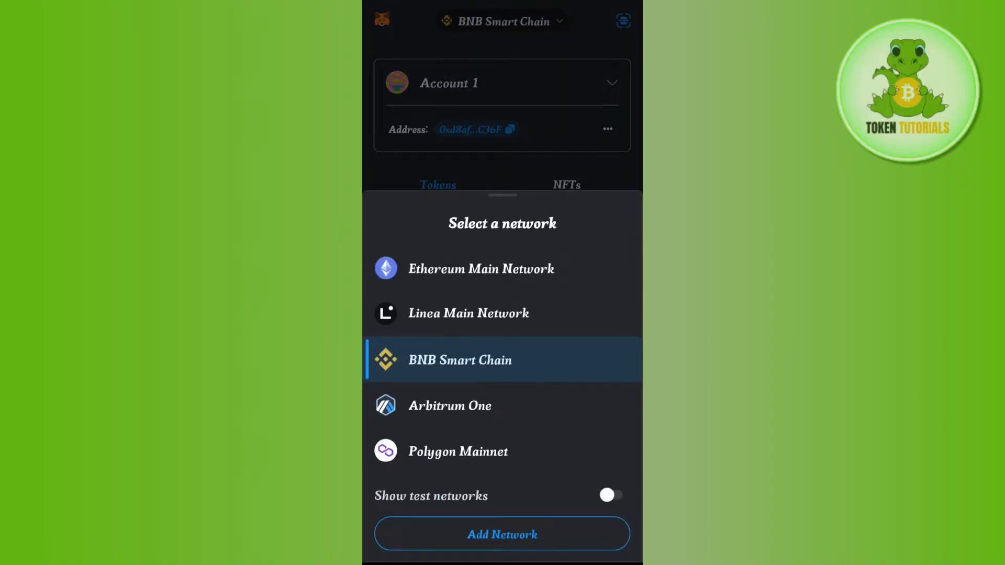
click(481, 268)
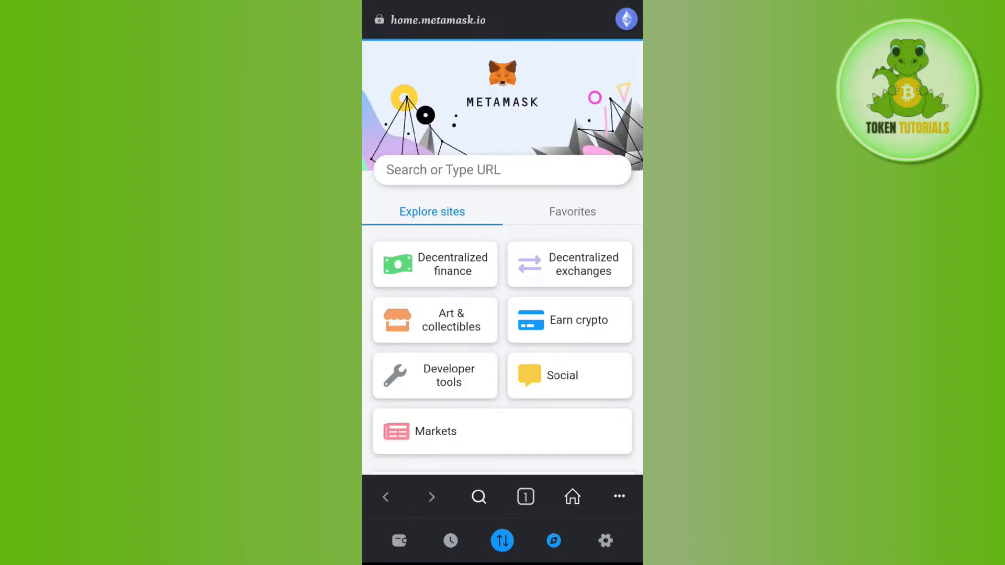
Show the Decentralized exchanges category and scroll down through its site list
click(569, 263)
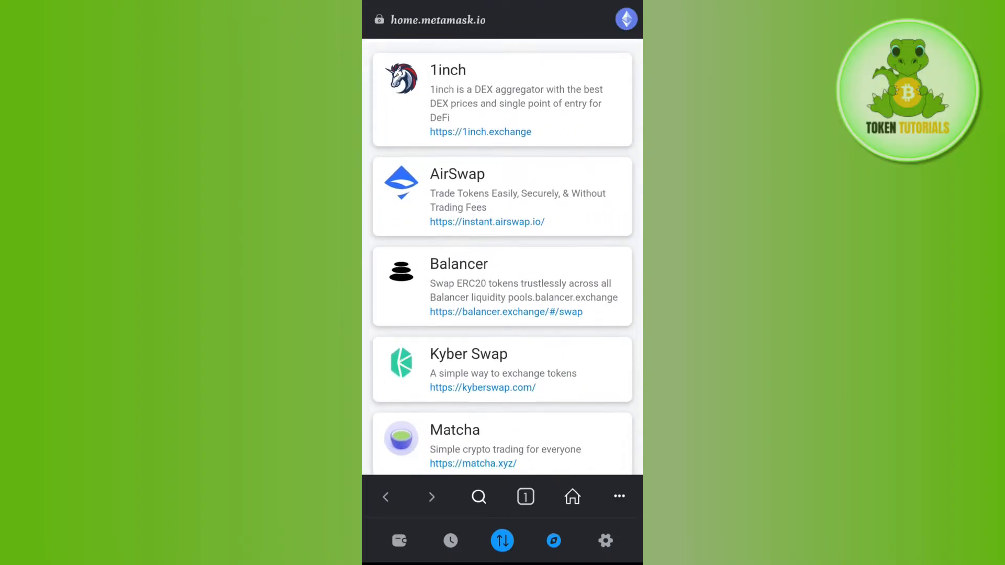
scroll(down, 3)
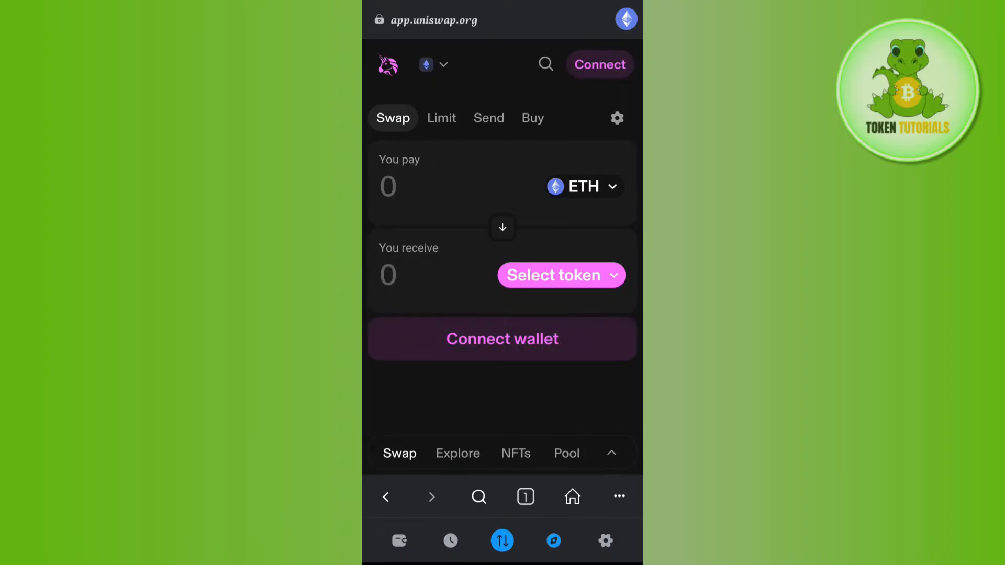
click(502, 339)
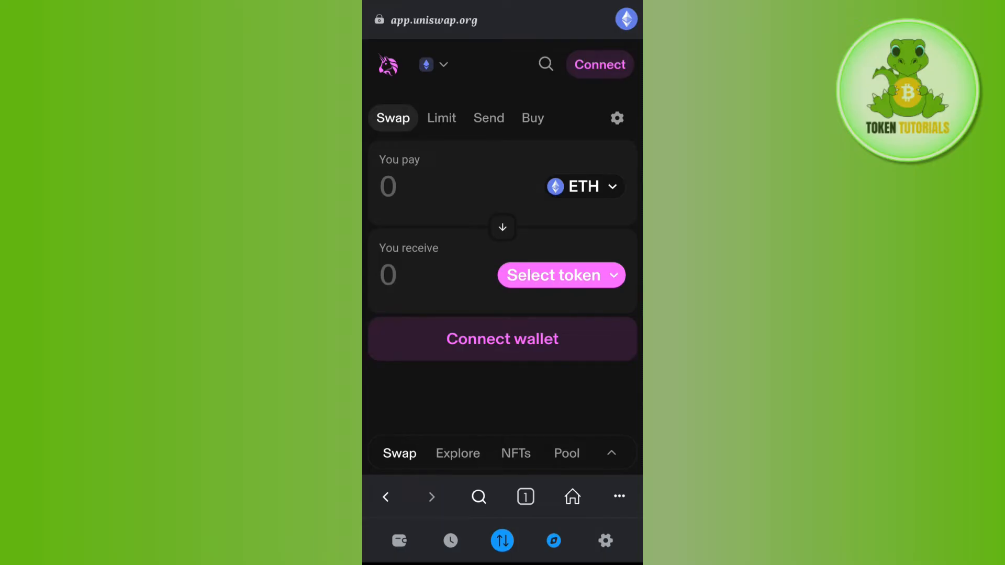
Search 'Pep' in the receive-side token picker to find Pepe
click(560, 275)
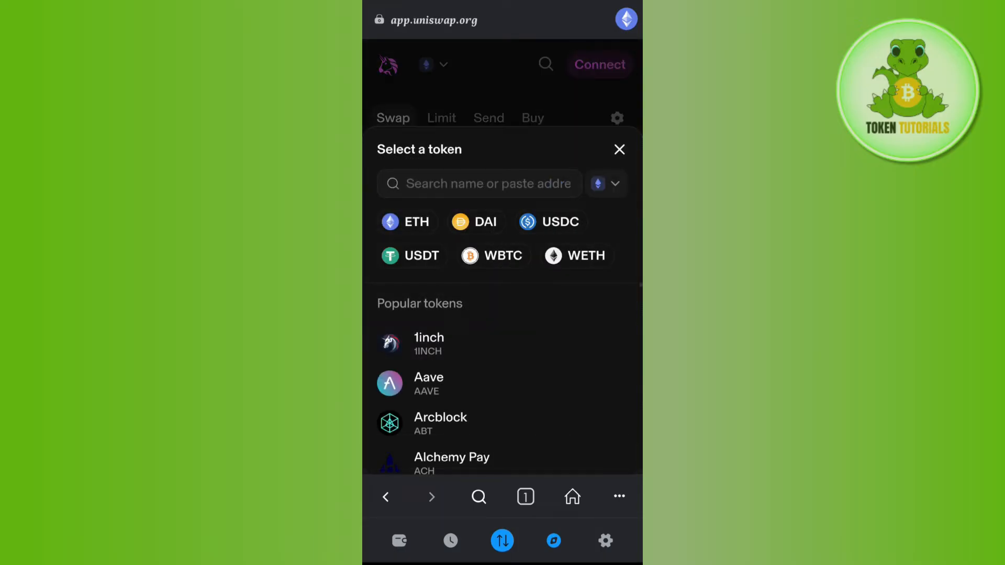
text(Pep)
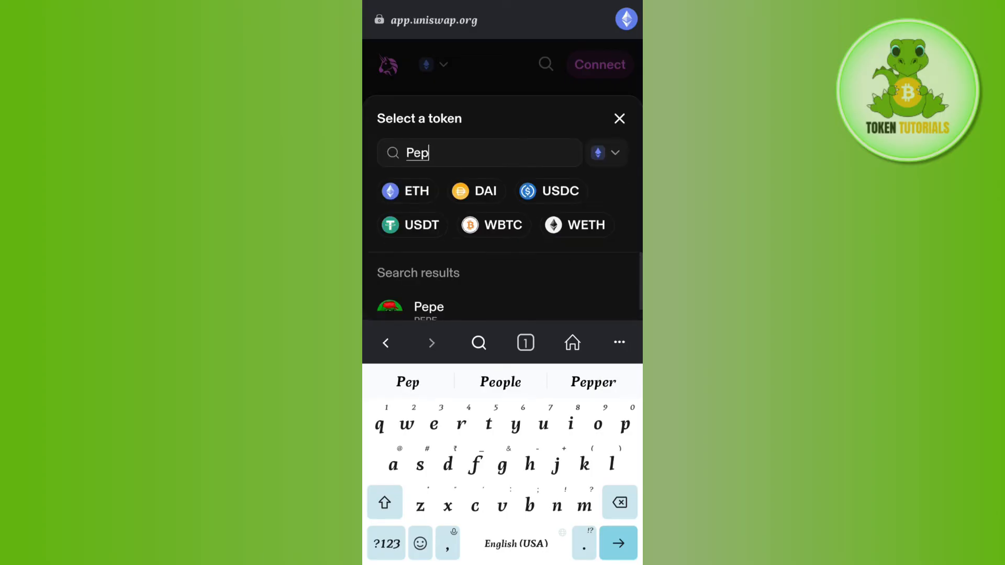